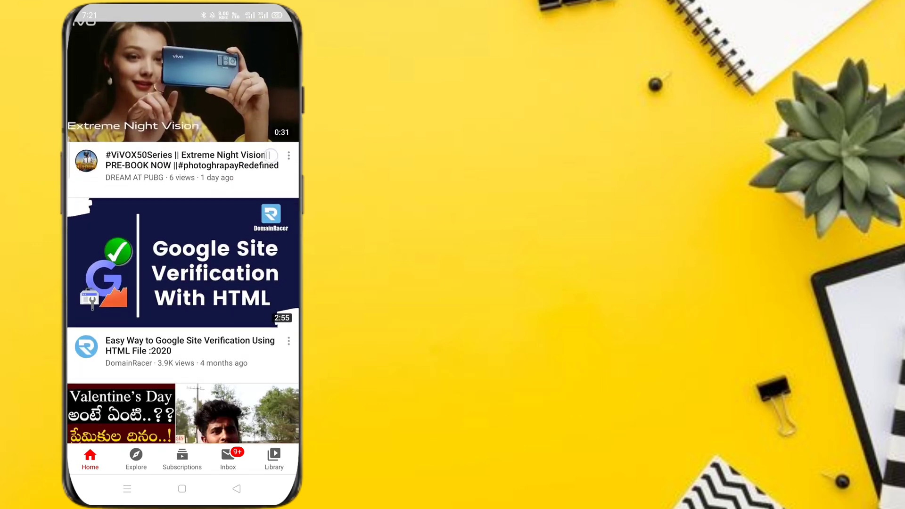
Open the Raja Vaaru Rani Gaaru – Nammela Ledhe video from the home feed and show its controls.
{"action": "scroll", "scroll_direction": "down", "scroll_amount": 3}
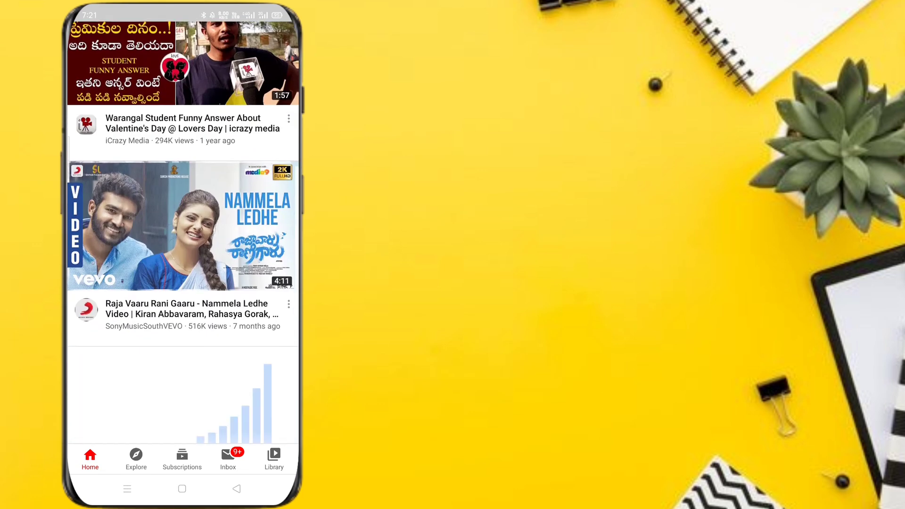
{"action": "left_click", "coordinate": [182, 225]}
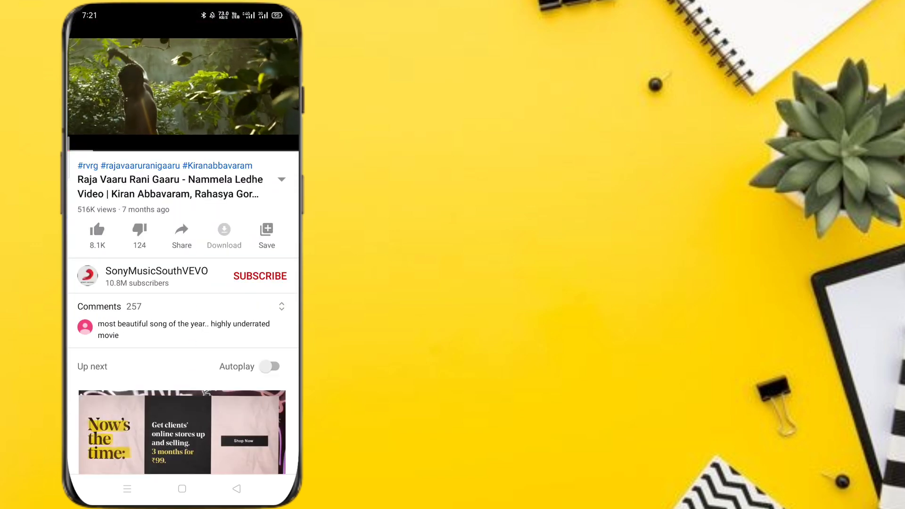
{"action": "left_click", "coordinate": [183, 86]}
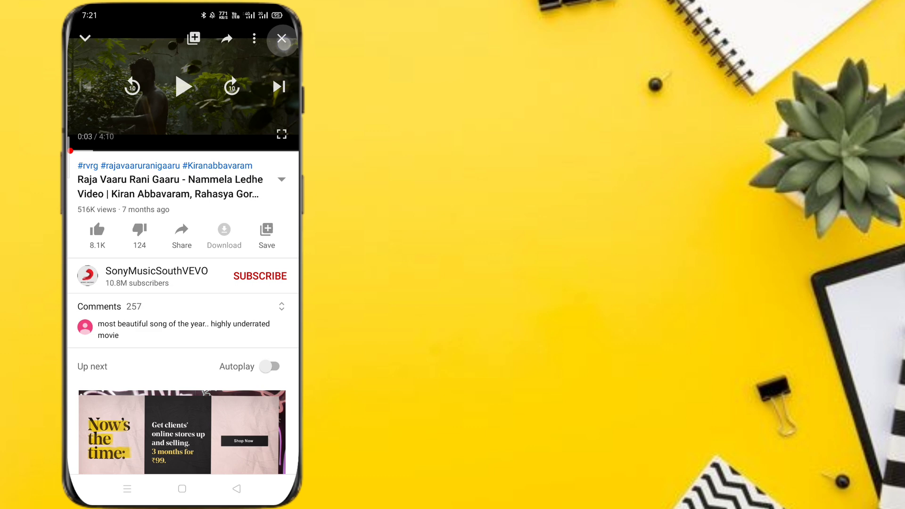
Share the video to VidMate's downloader and choose 1080P HD MP4 quality.
{"action": "left_click", "coordinate": [181, 232]}
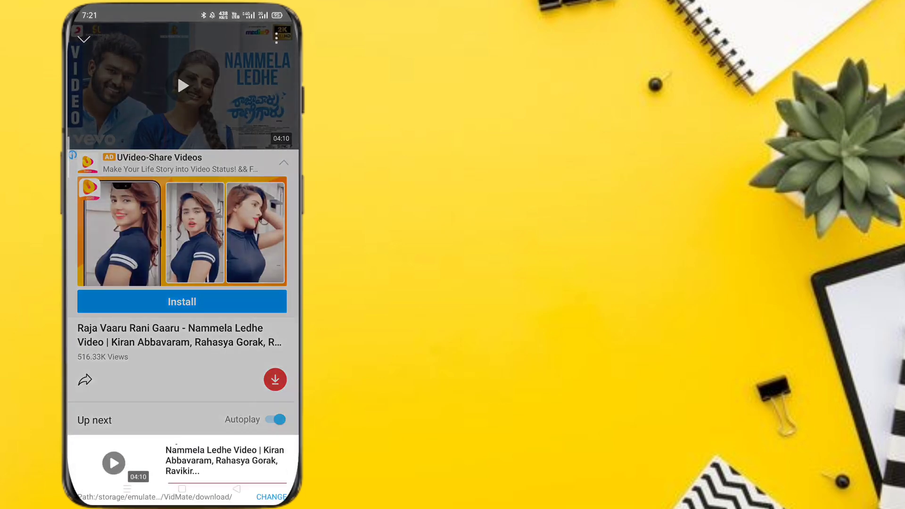
{"action": "left_click", "coordinate": [276, 380]}
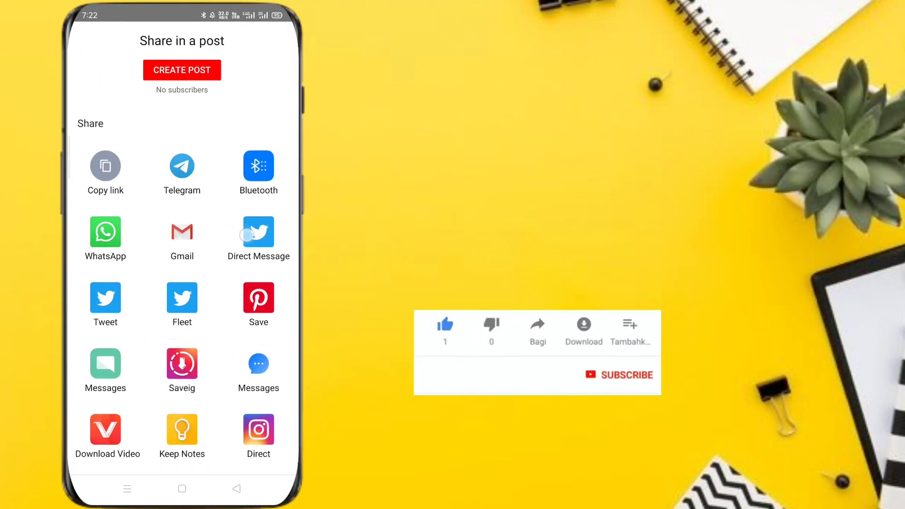
{"action": "left_click", "coordinate": [618, 374]}
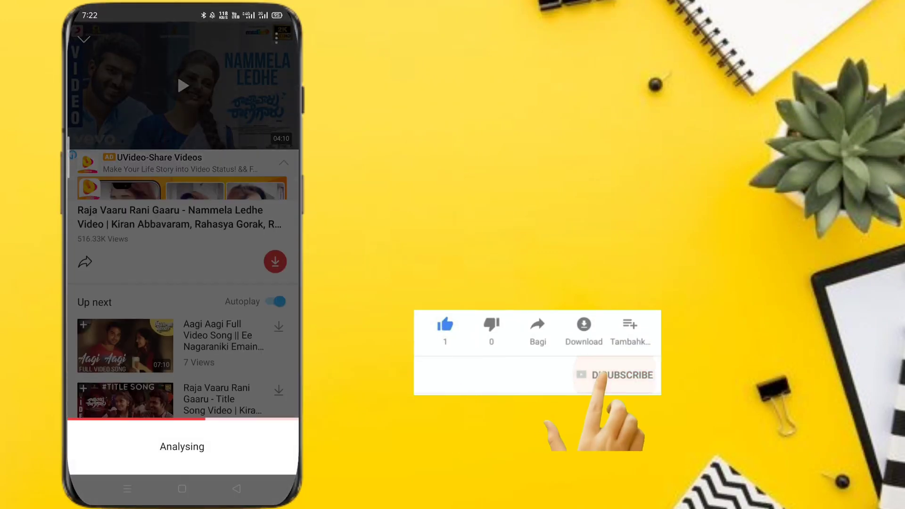
{"action": "left_click", "coordinate": [275, 261]}
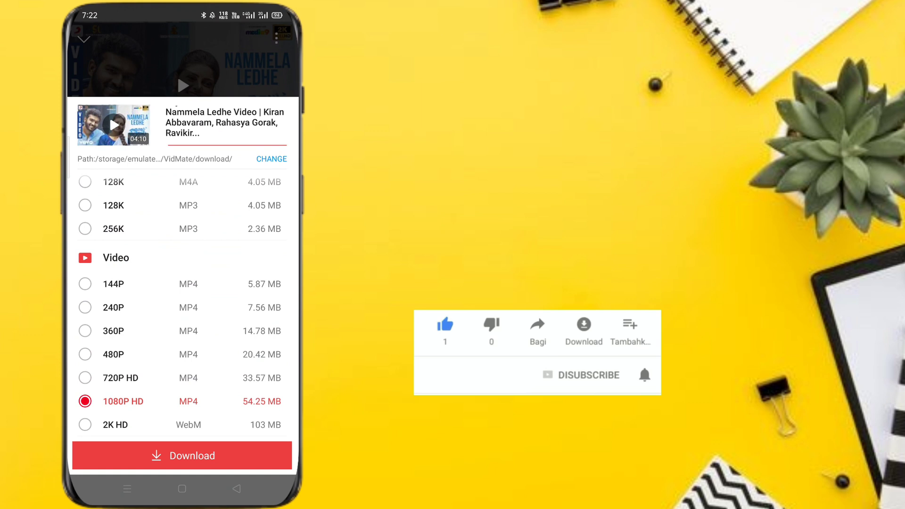
{"action": "left_click", "coordinate": [644, 376]}
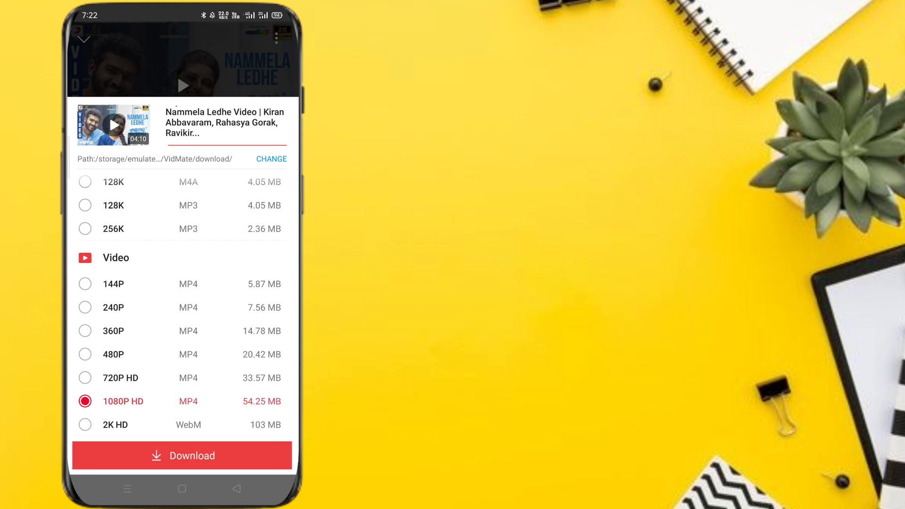
Start the 1080P HD download, then leave the ad for the phone's home screen.
{"action": "left_click", "coordinate": [181, 456]}
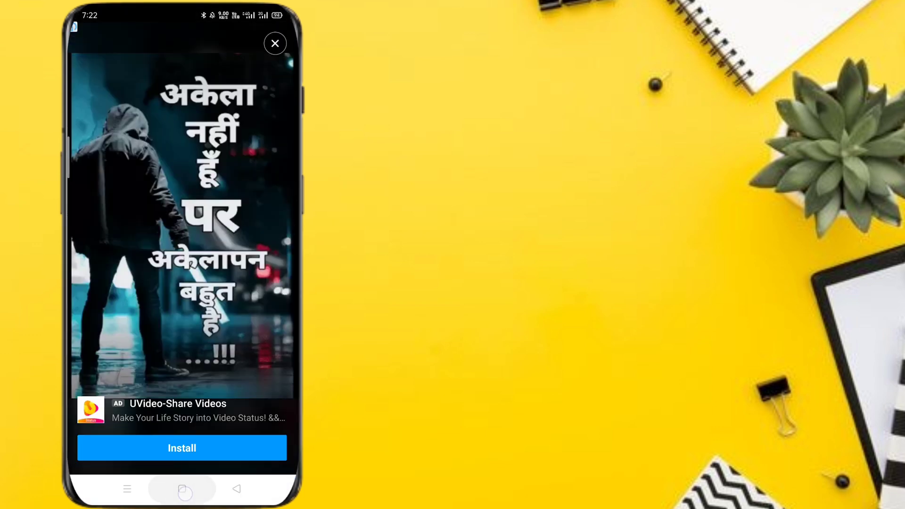
{"action": "left_click", "coordinate": [275, 44]}
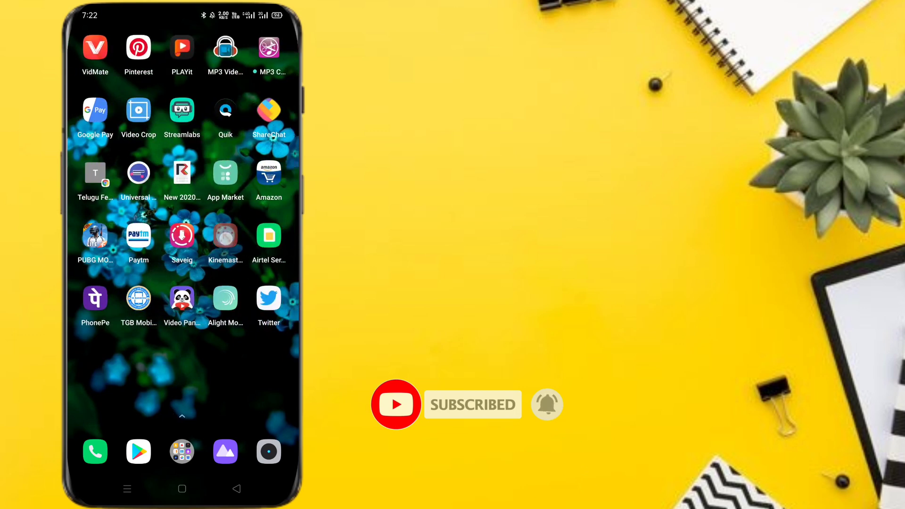
Launch KineMaster and start a new widescreen 16:9 project.
{"action": "left_click", "coordinate": [225, 235]}
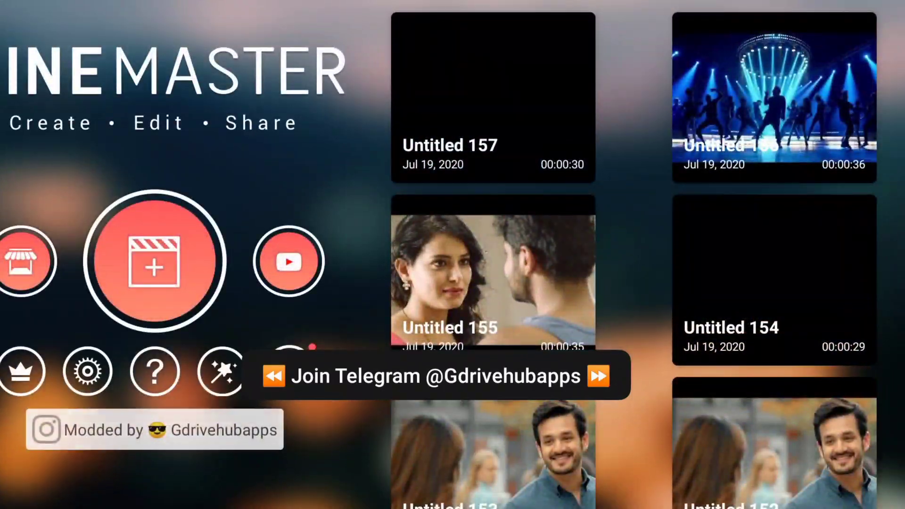
{"action": "left_click", "coordinate": [155, 262]}
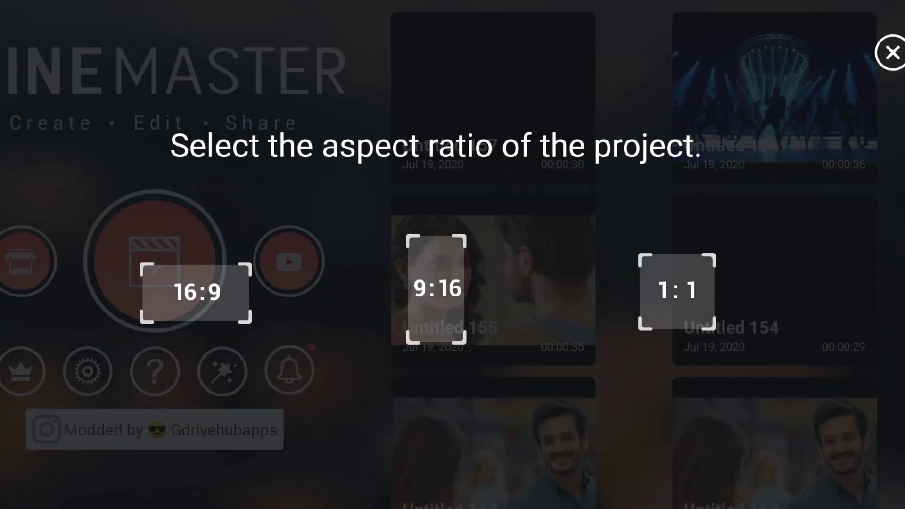
{"action": "left_click", "coordinate": [195, 291]}
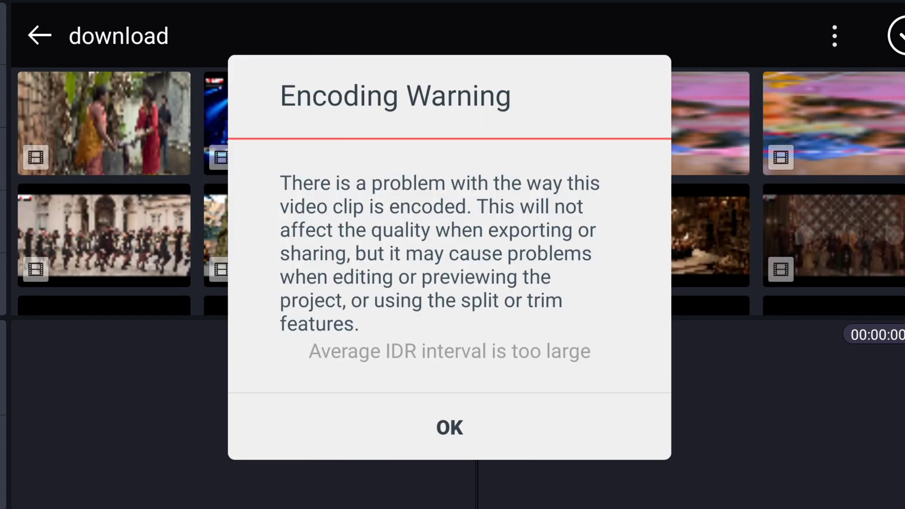
Accept the encoding warning so the song video lands on the timeline.
{"action": "left_click", "coordinate": [449, 428]}
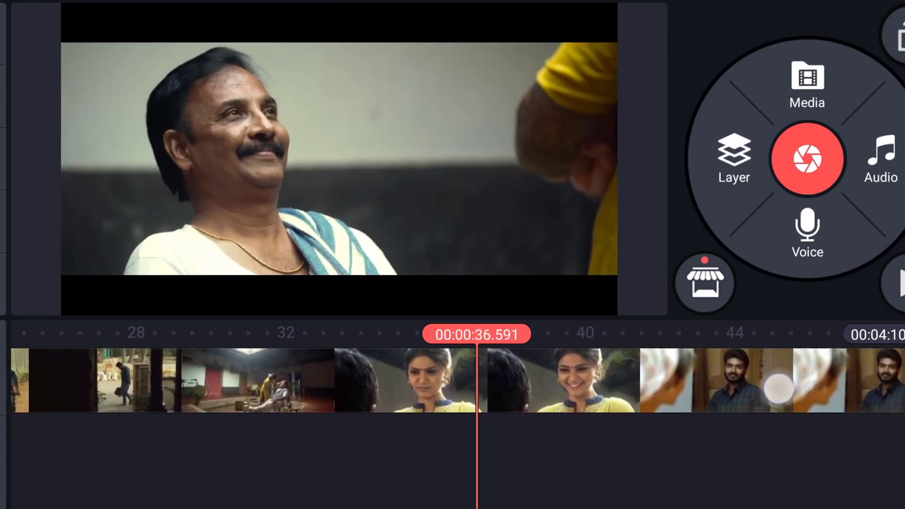
{"action": "scroll", "scroll_direction": "right", "scroll_amount": 3}
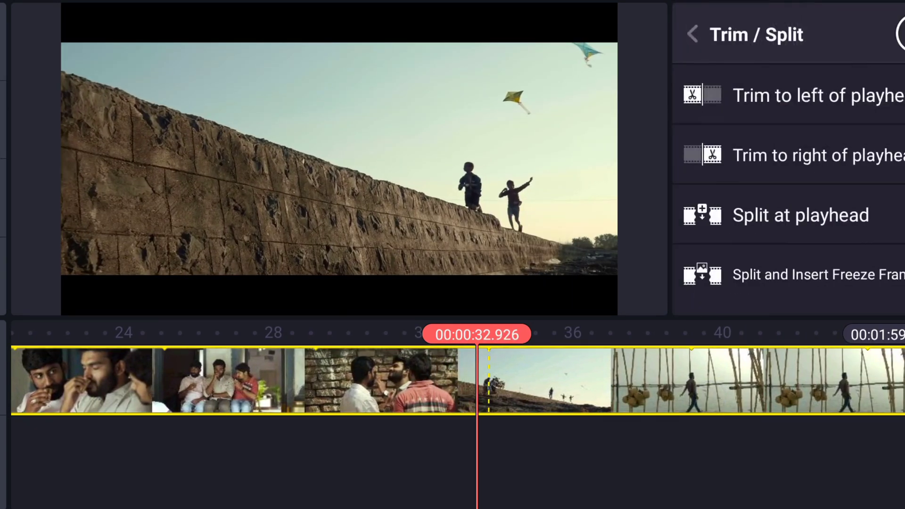
Trim the song clip at the playhead to shorten it.
{"action": "left_click", "coordinate": [797, 155]}
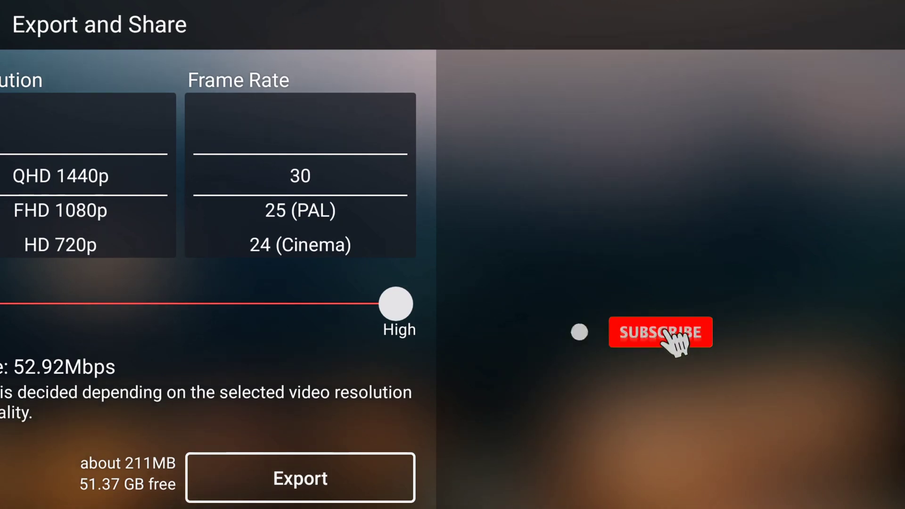
Export the clip at 1440p 30fps as Untitled 158_1440p, then cancel sharing it.
{"action": "left_click", "coordinate": [661, 331]}
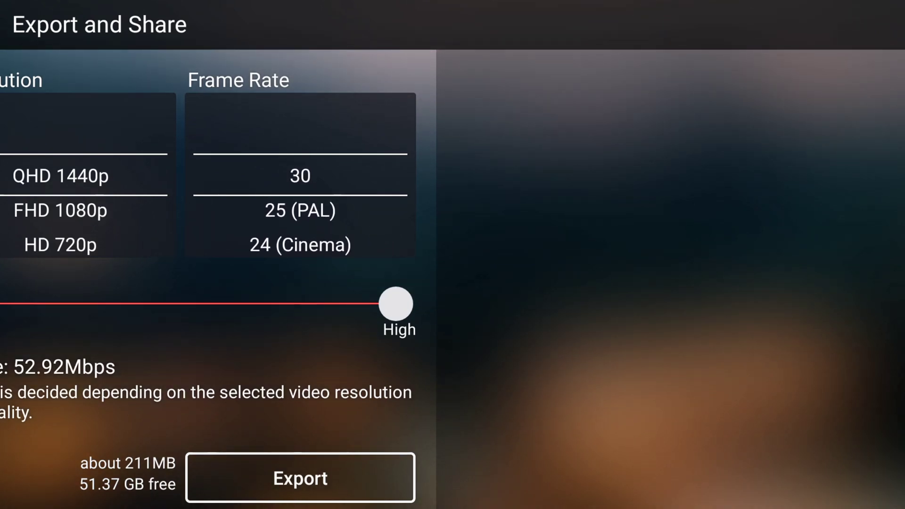
{"action": "left_click", "coordinate": [300, 478]}
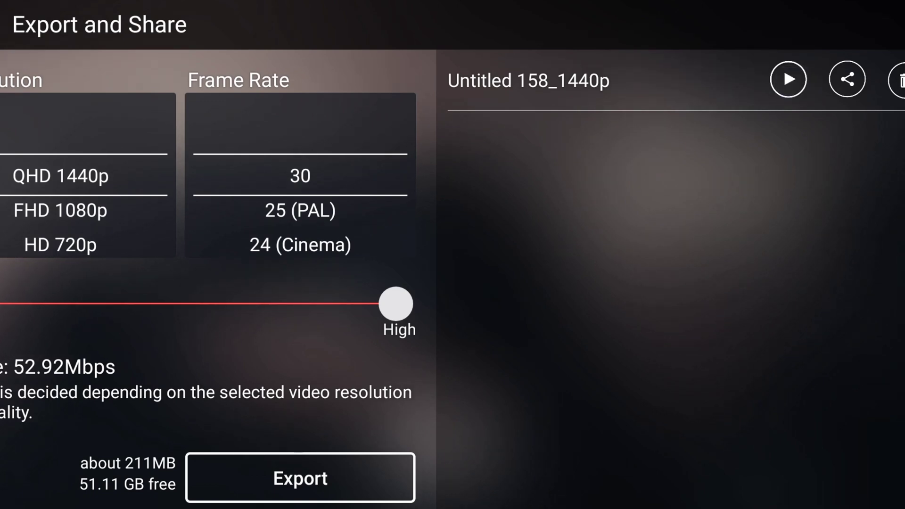
{"action": "left_click", "coordinate": [847, 79]}
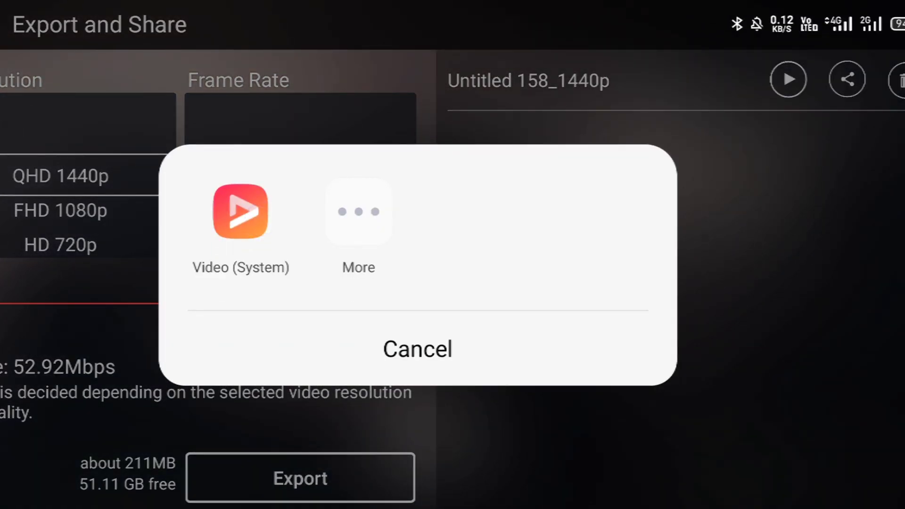
{"action": "left_click", "coordinate": [417, 349]}
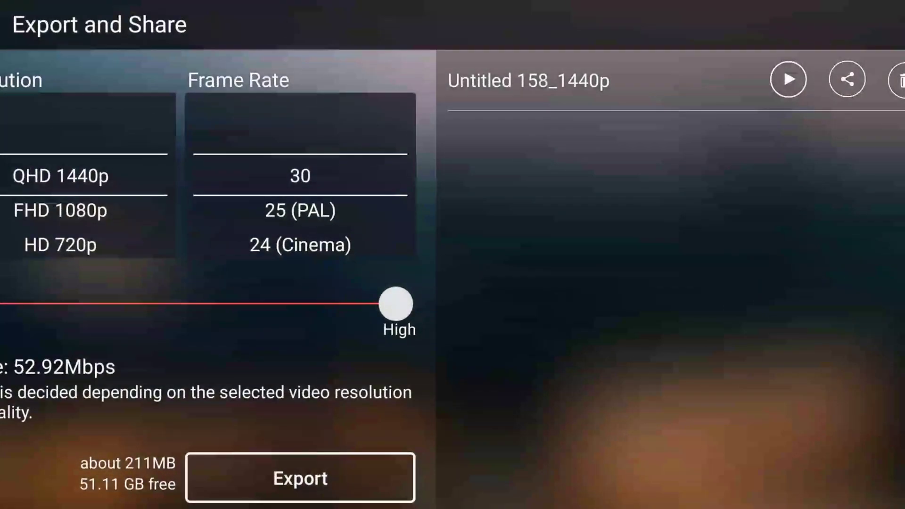